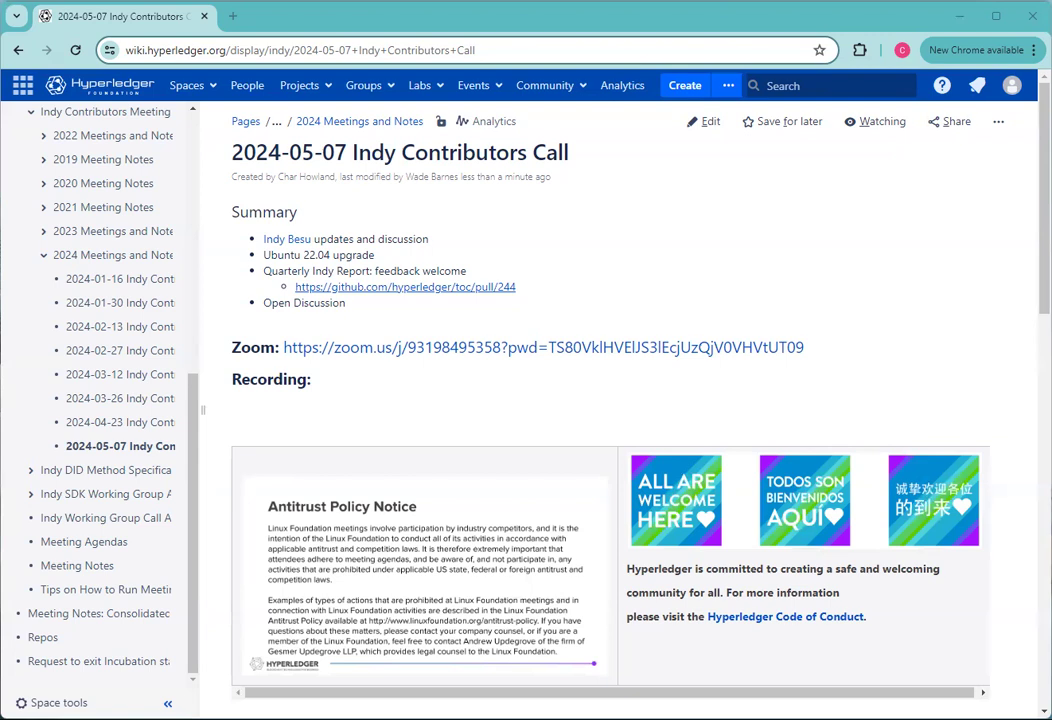
Review the 2024-05-07 Indy Contributors Call page and switch it into edit mode.
{"action": "scroll", "scroll_direction": "down", "scroll_amount": 3}
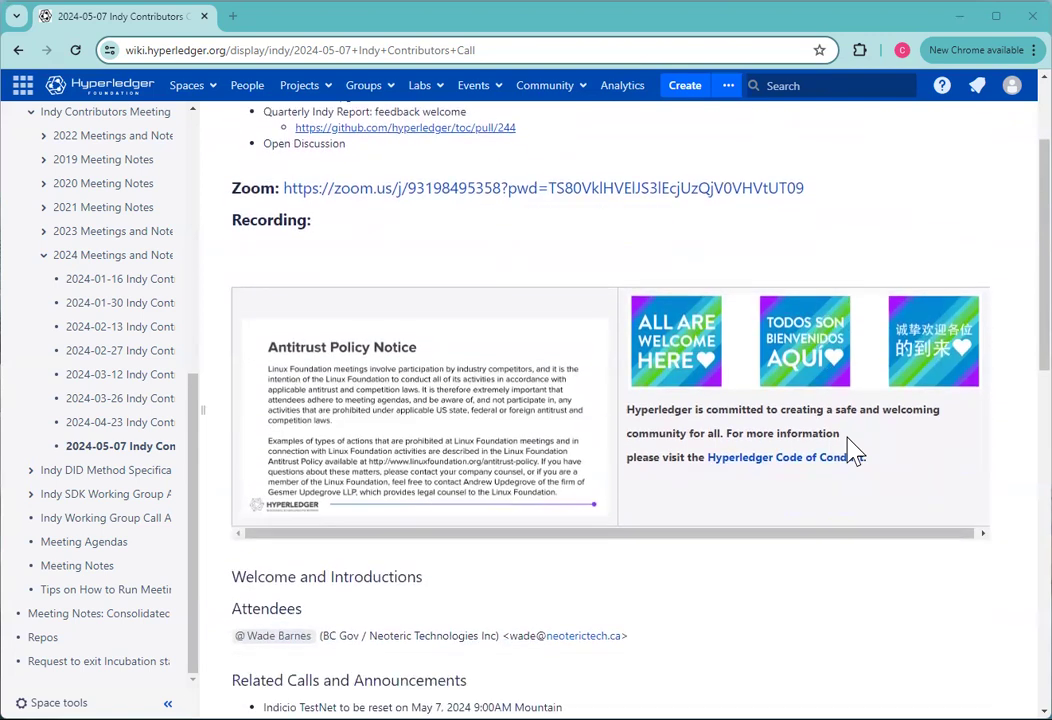
{"action": "mouse_move", "coordinate": [852, 456]}
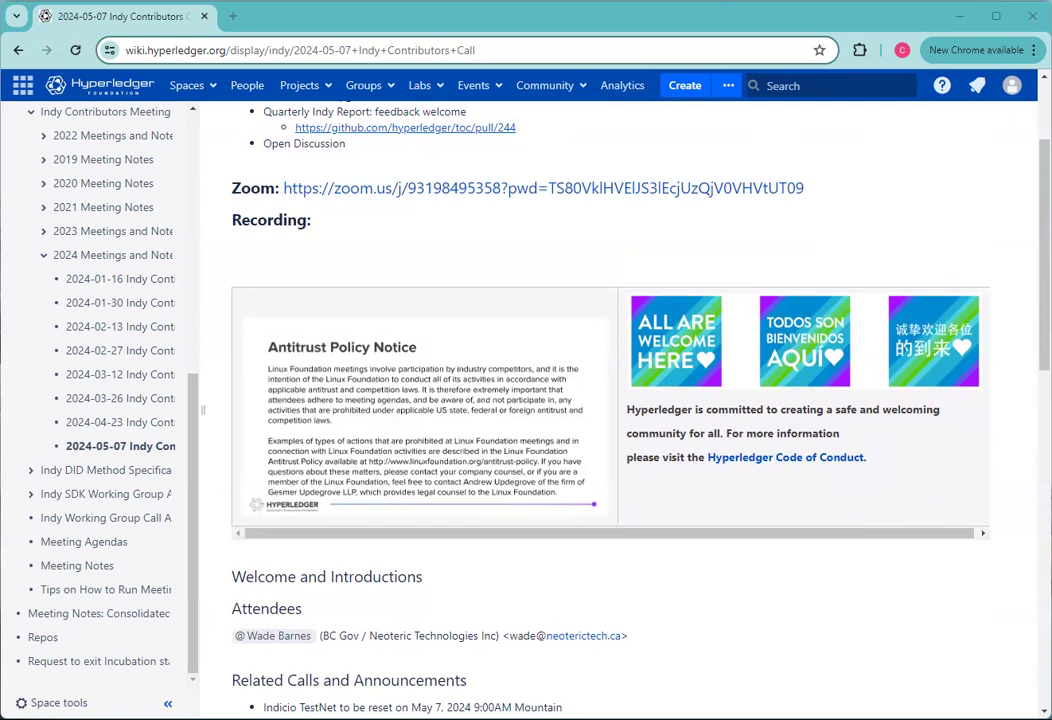
{"action": "left_click", "coordinate": [476, 50]}
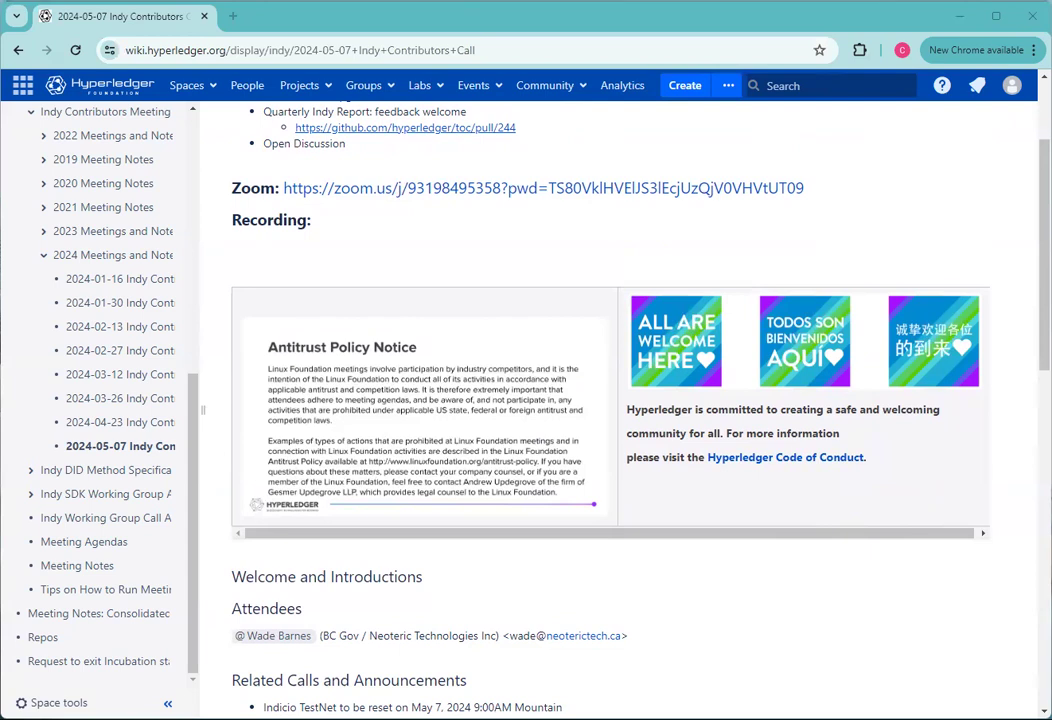
{"action": "scroll", "scroll_direction": "down", "scroll_amount": 3}
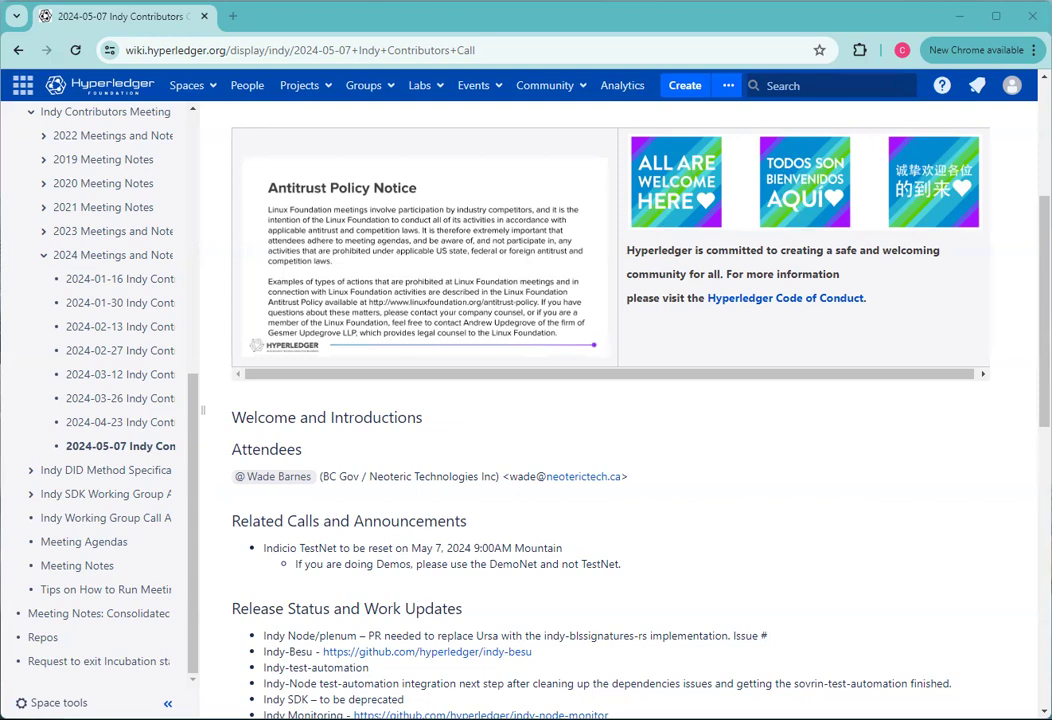
{"action": "scroll", "scroll_direction": "down", "scroll_amount": 3}
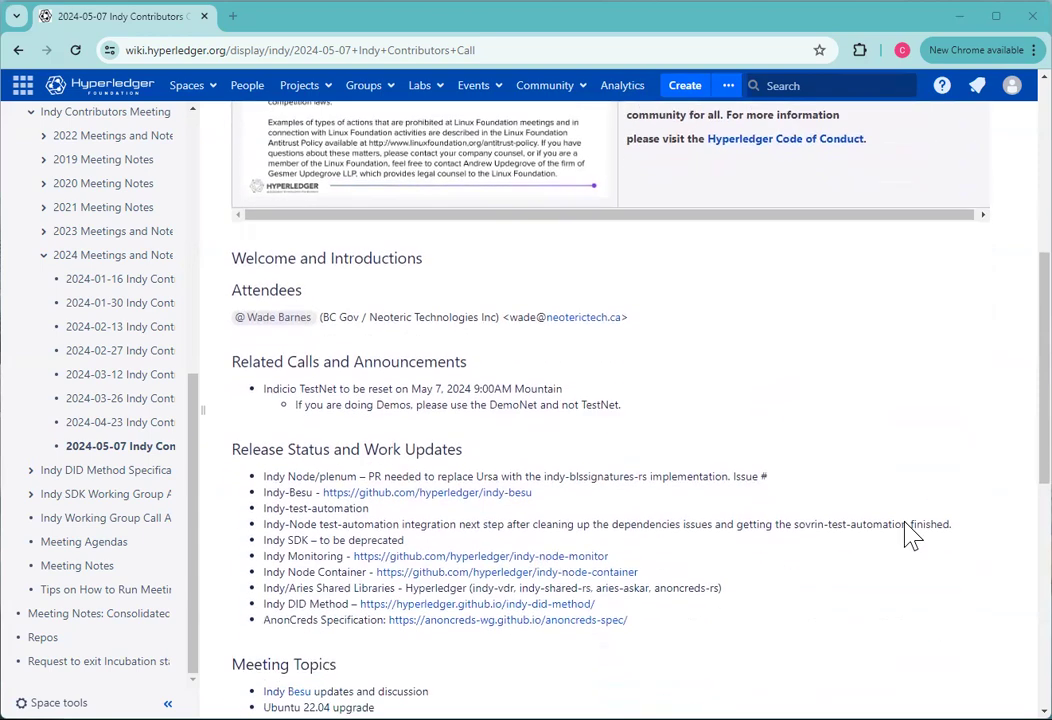
{"action": "scroll", "scroll_direction": "up", "scroll_amount": 3}
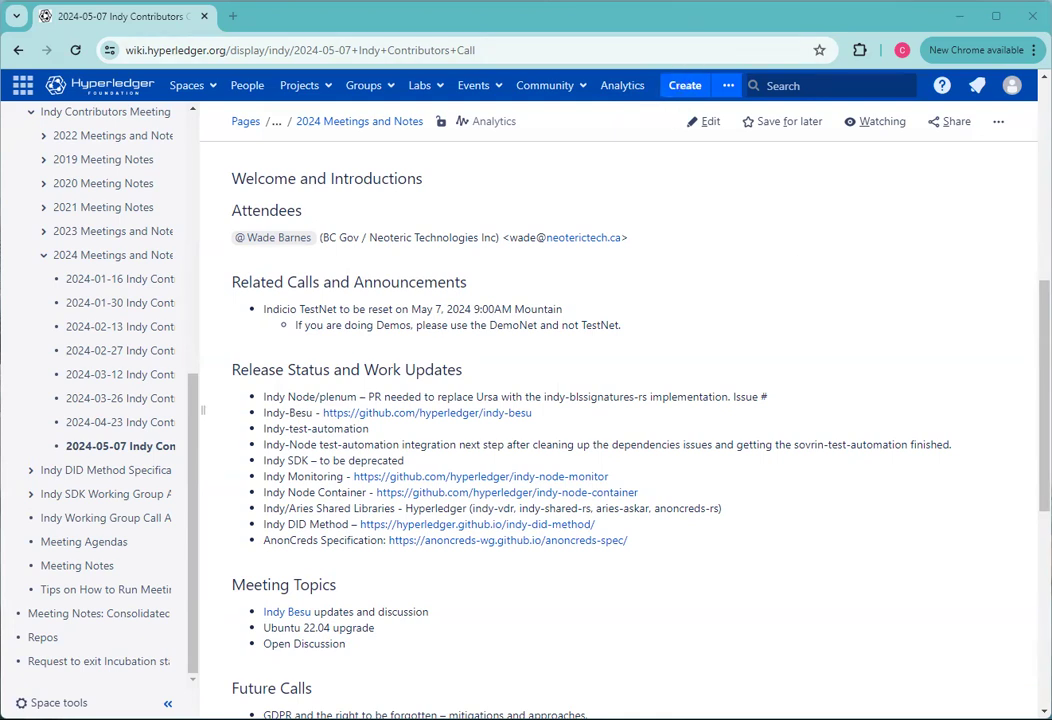
{"action": "mouse_move", "coordinate": [710, 122]}
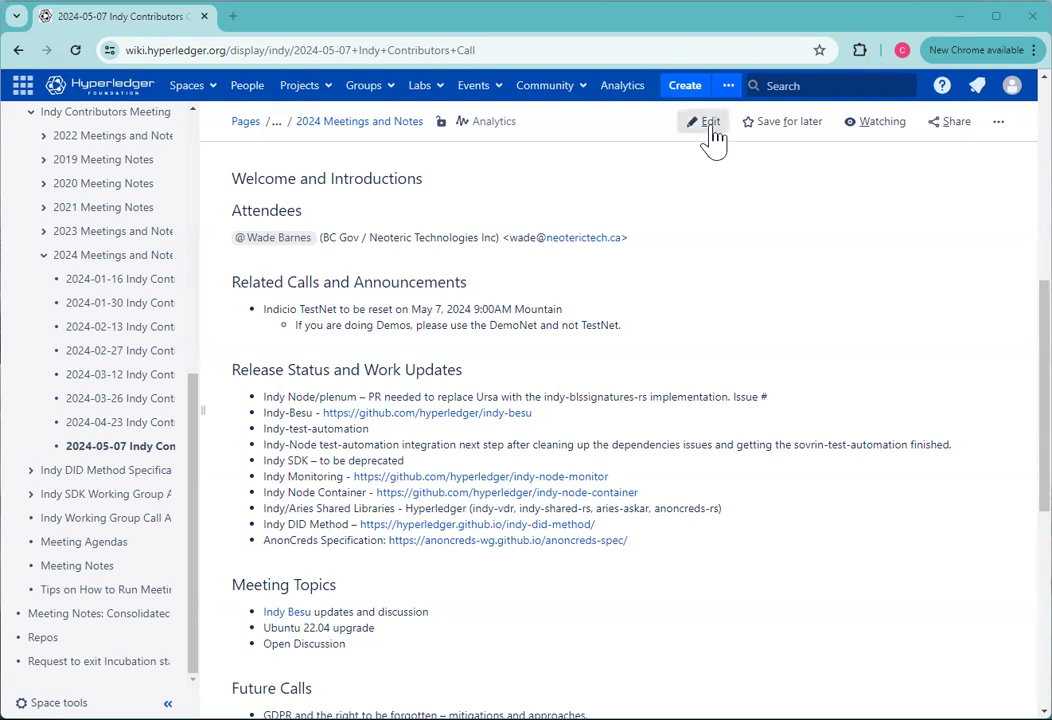
{"action": "left_click", "coordinate": [704, 122]}
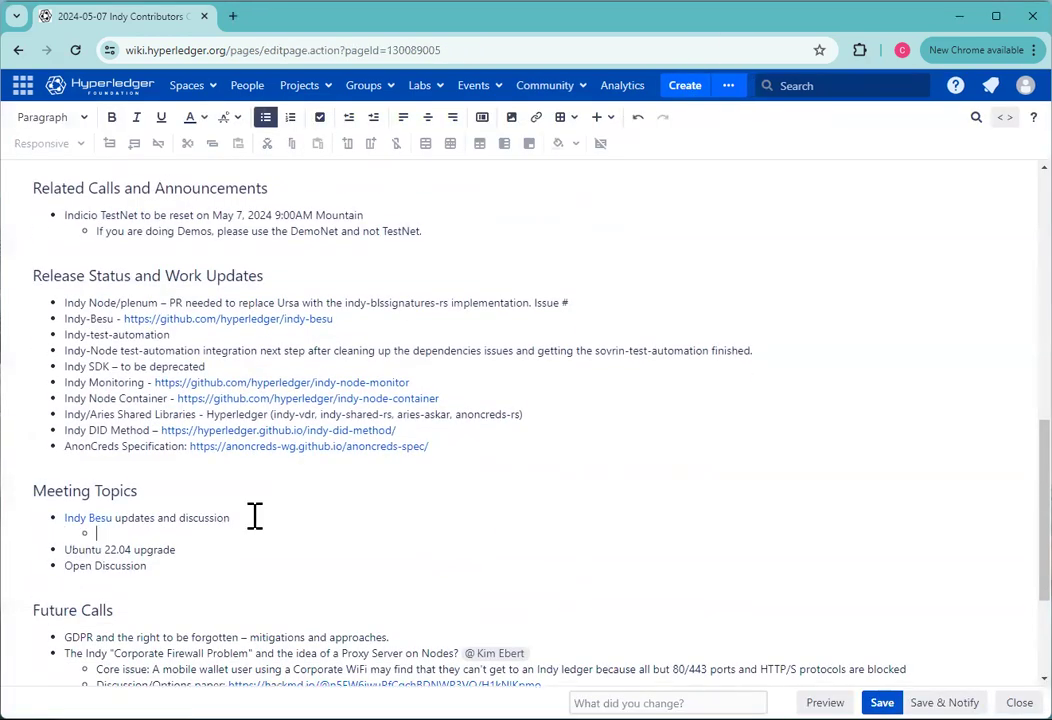
{"action": "type", "text": "PR: https://github.com/hyperledger/indy-did-method/pull/86"}
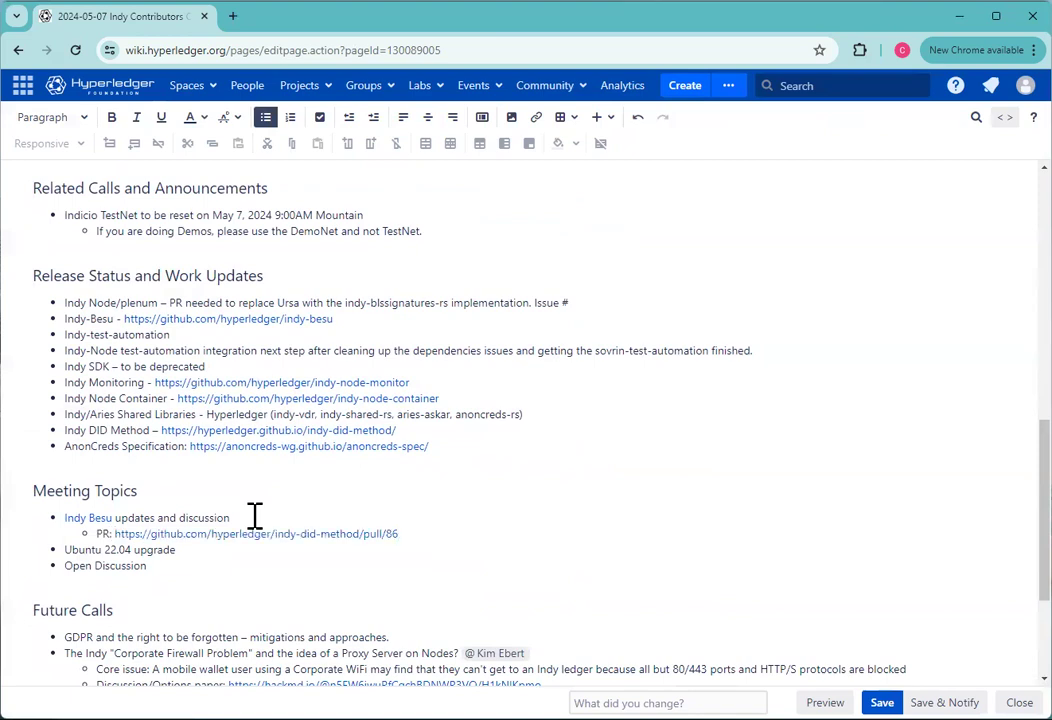
{"action": "scroll", "scroll_direction": "down", "scroll_amount": 3}
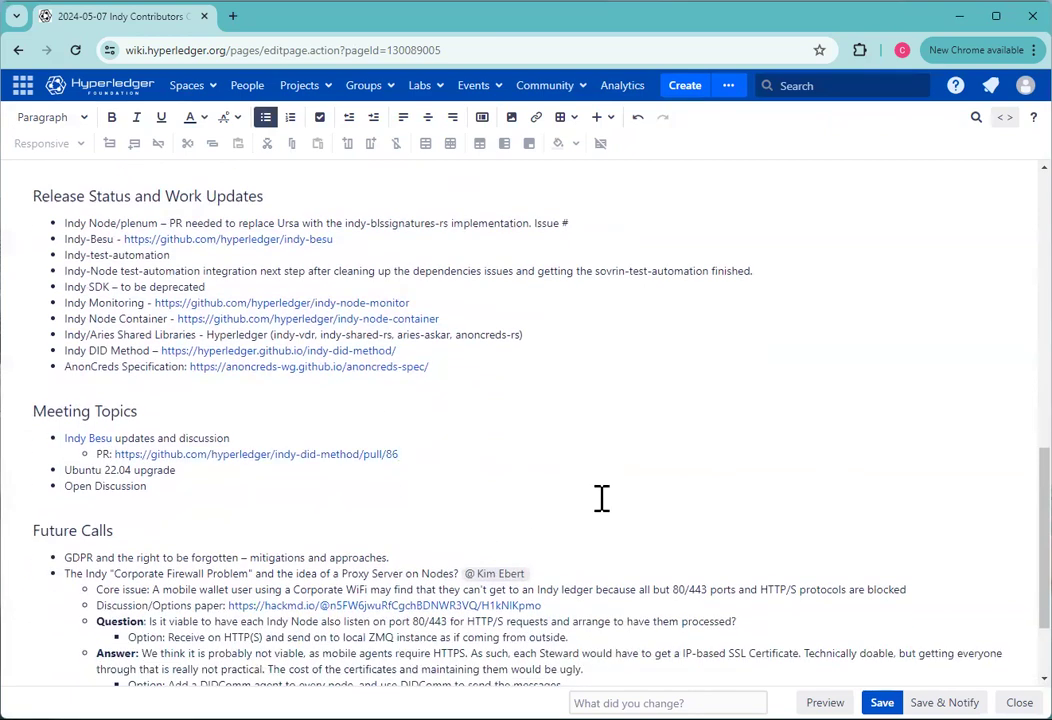
{"action": "scroll", "scroll_direction": "up", "scroll_amount": 3}
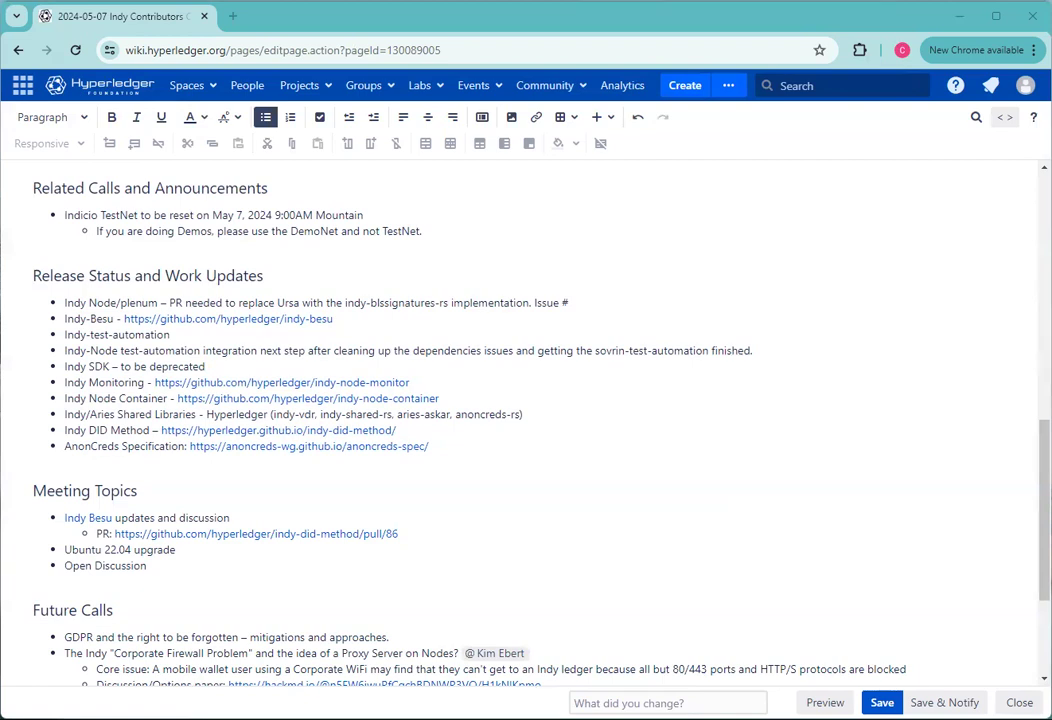
{"action": "mouse_move", "coordinate": [768, 472]}
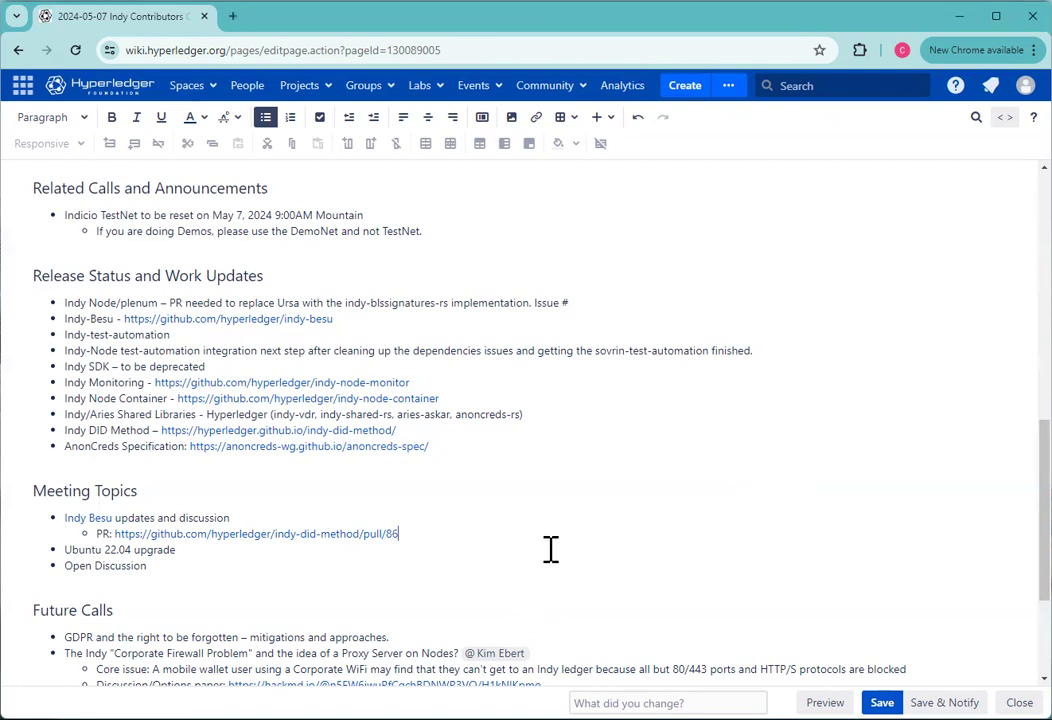
Add 'Working on CI/CD pipeline' as a nested bullet beneath the PR link.
{"action": "type", "text": "Wor"}
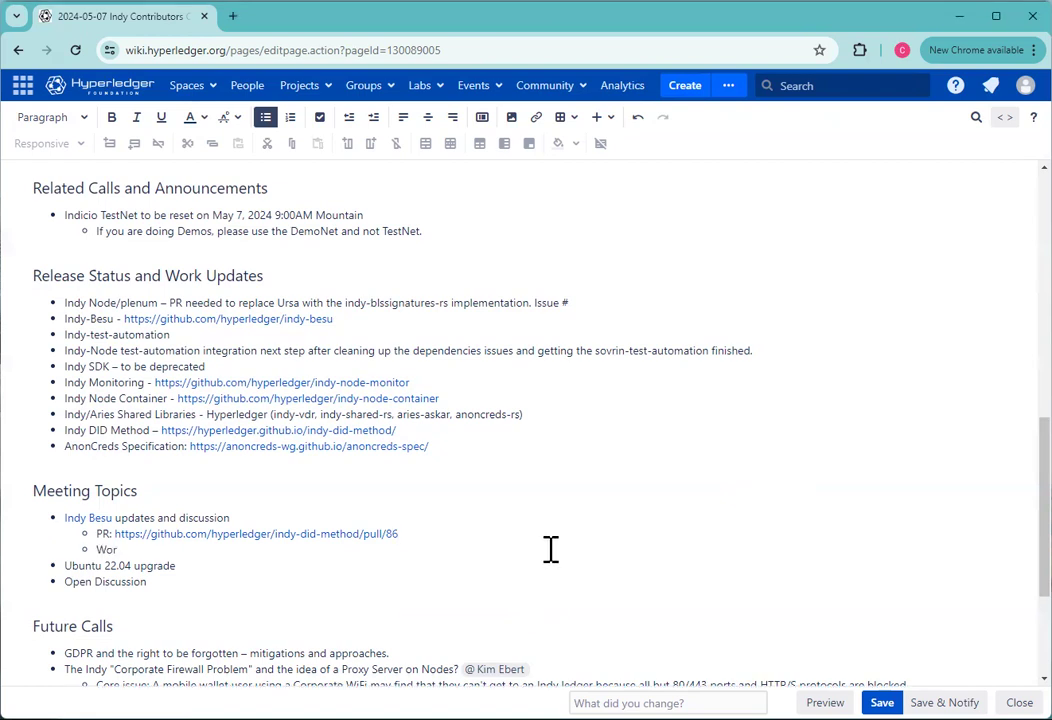
{"action": "type", "text": "king on Cl"}
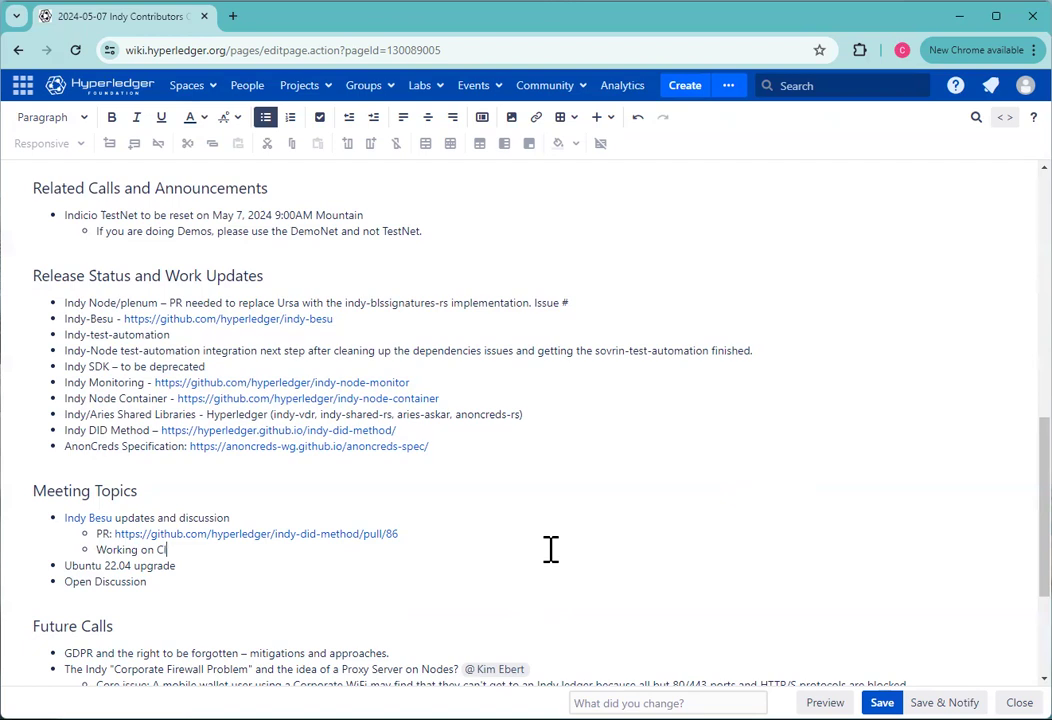
{"action": "type", "text": "/CD pip"}
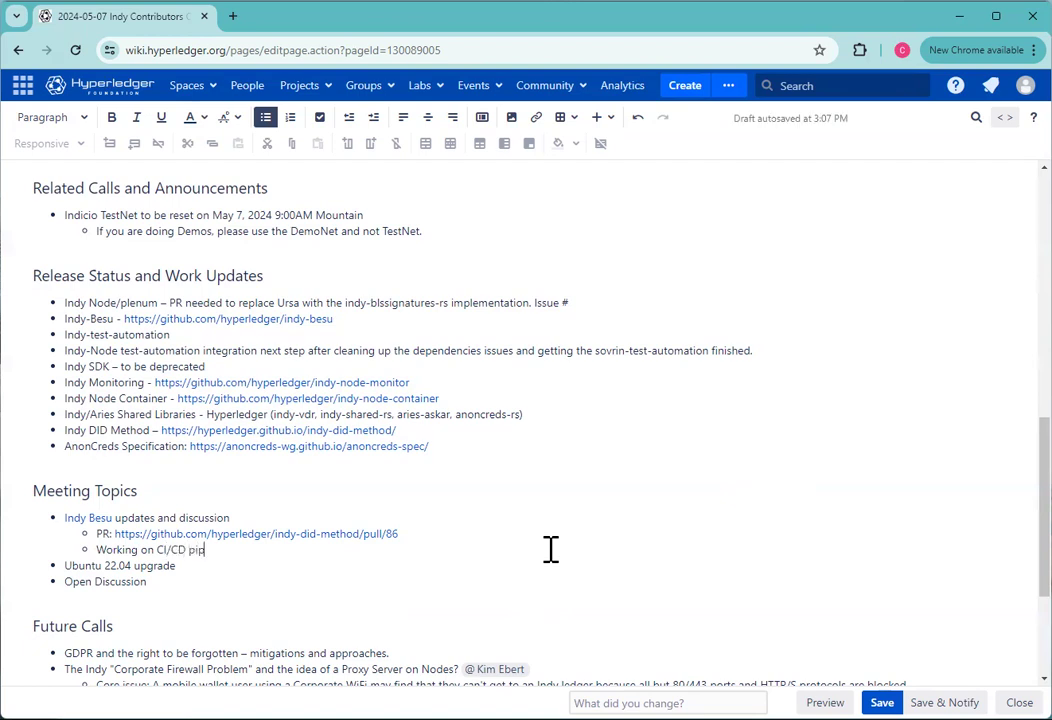
{"action": "type", "text": "eline"}
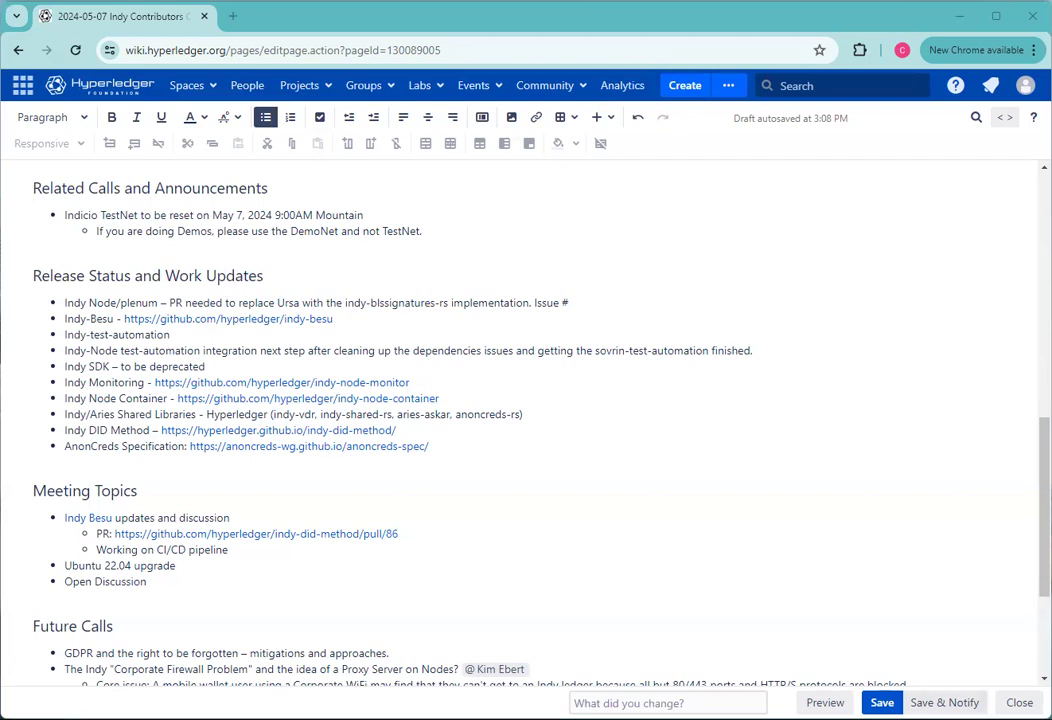
Save the edited meeting notes page so the Indy Besu additions are published.
{"action": "left_click", "coordinate": [880, 702]}
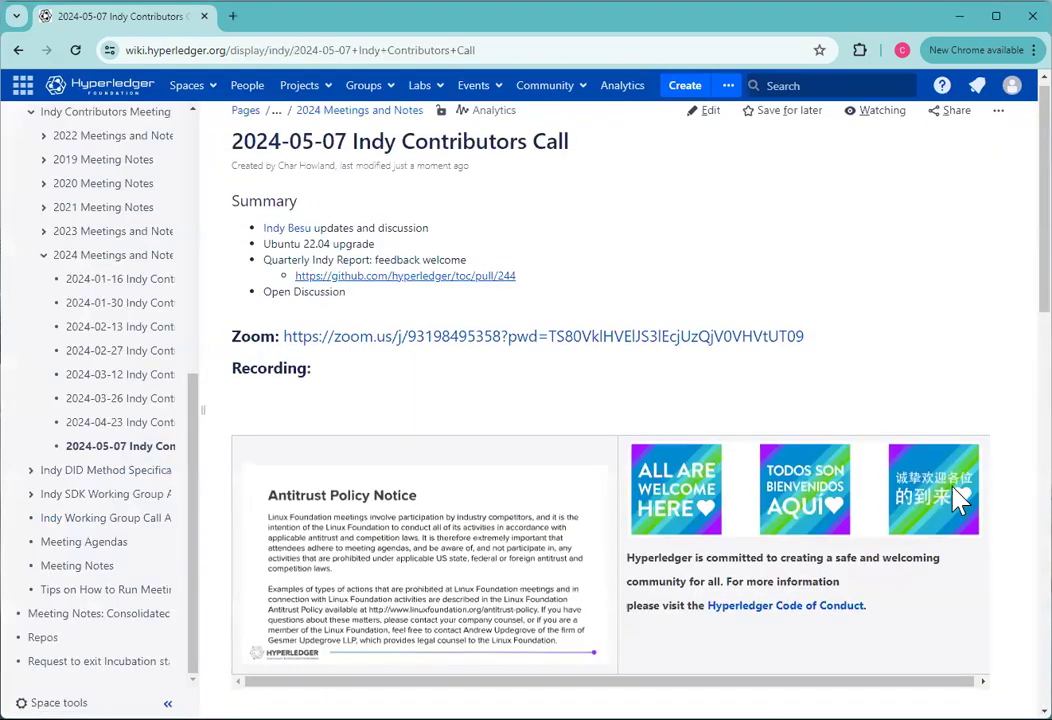